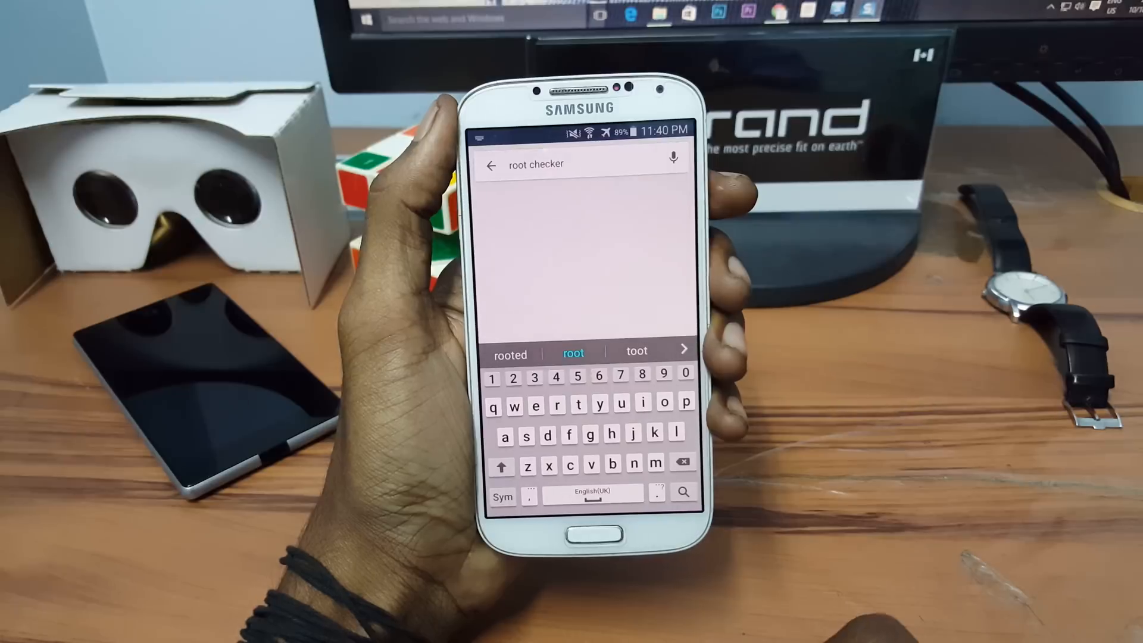
Step: Search Play Store for 'root checker', listing the Root Checker app first
click(682, 491)
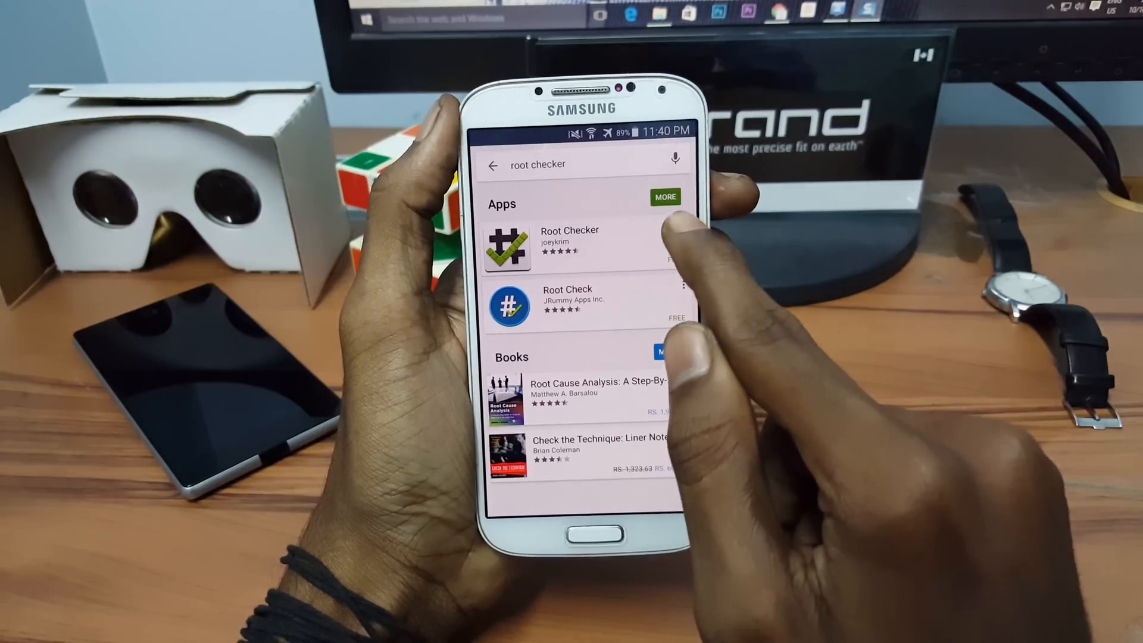